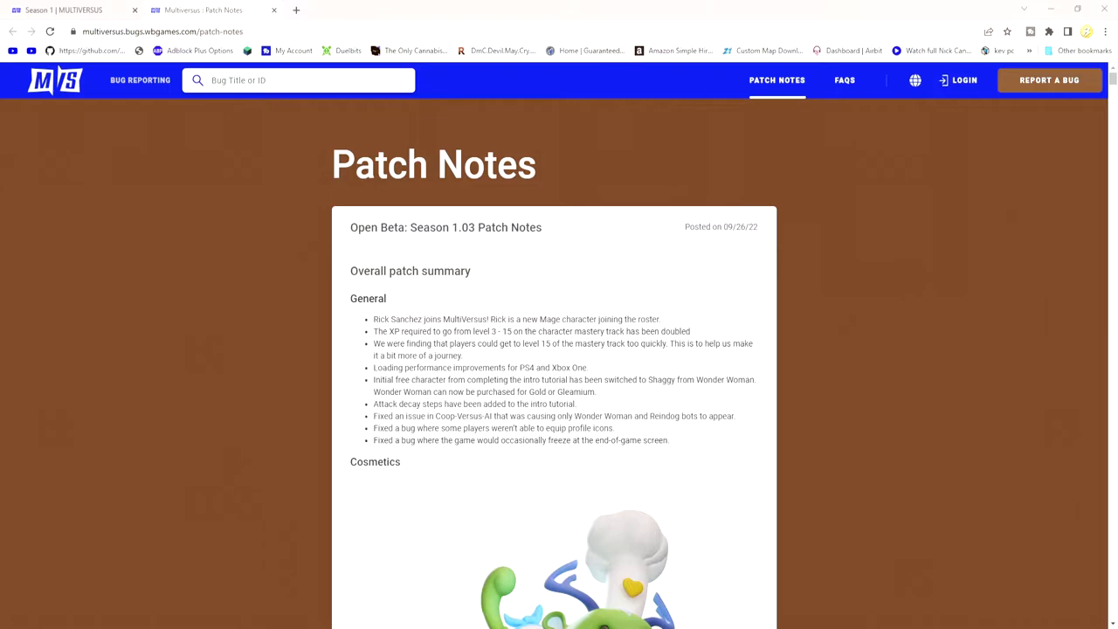
{"action": "scroll", "scroll_direction": "down", "scroll_amount": 3}
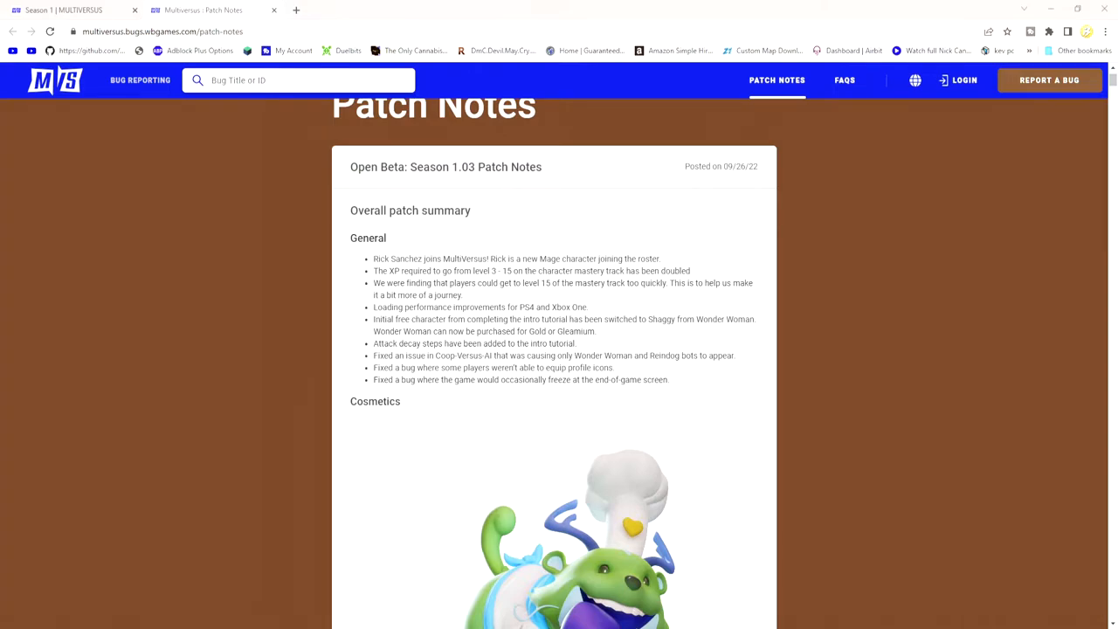
{"action": "scroll", "scroll_direction": "down", "scroll_amount": 3}
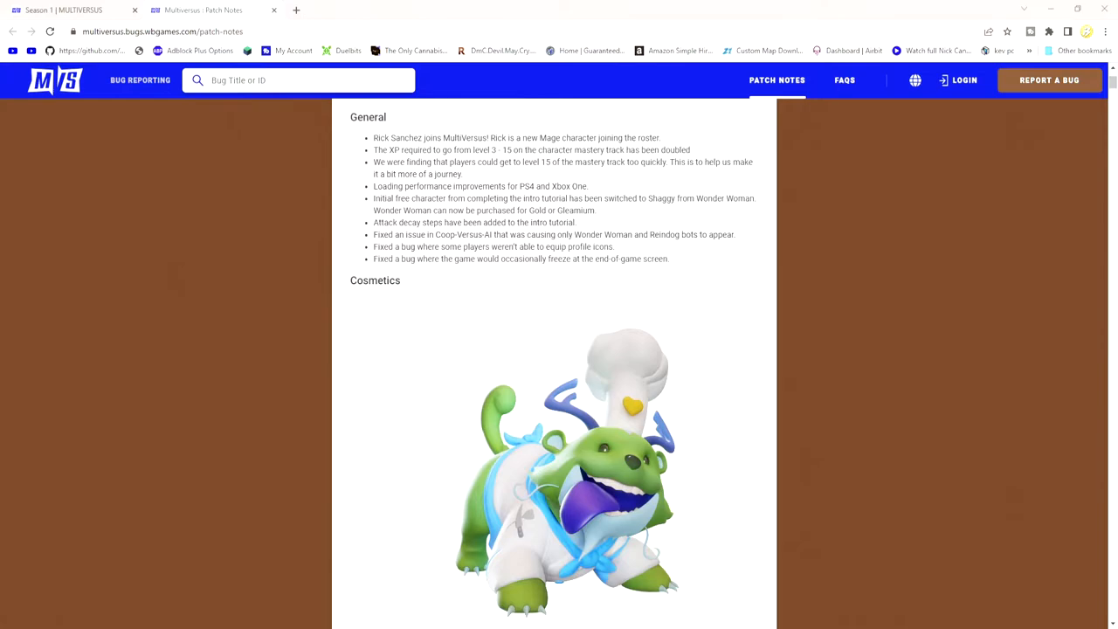
{"action": "scroll", "scroll_direction": "down", "scroll_amount": 3}
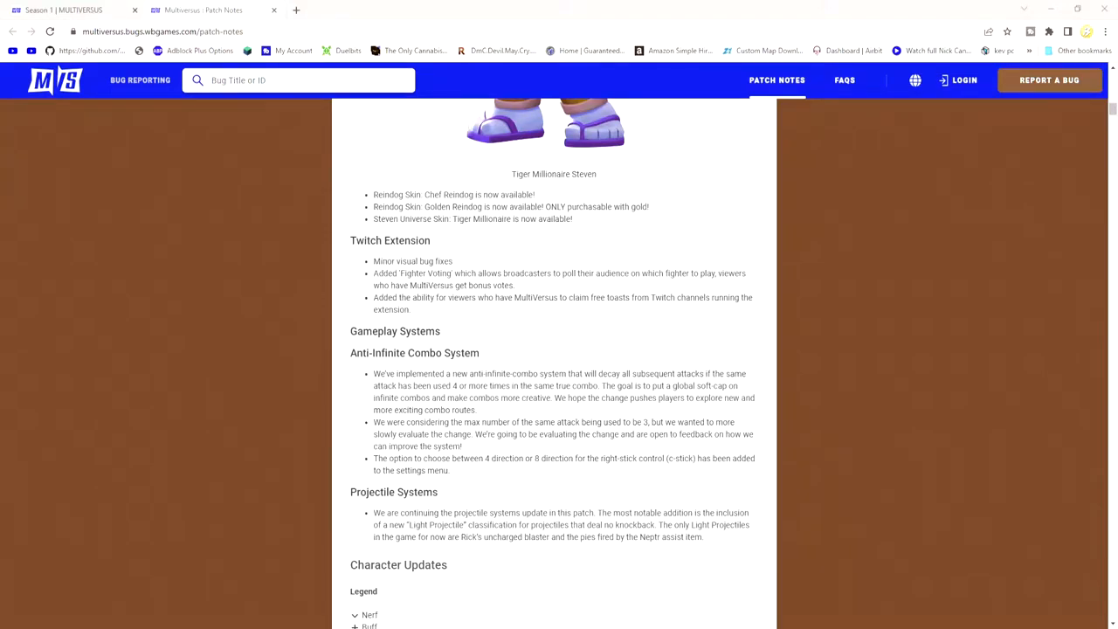
{"action": "scroll", "scroll_direction": "down", "scroll_amount": 3}
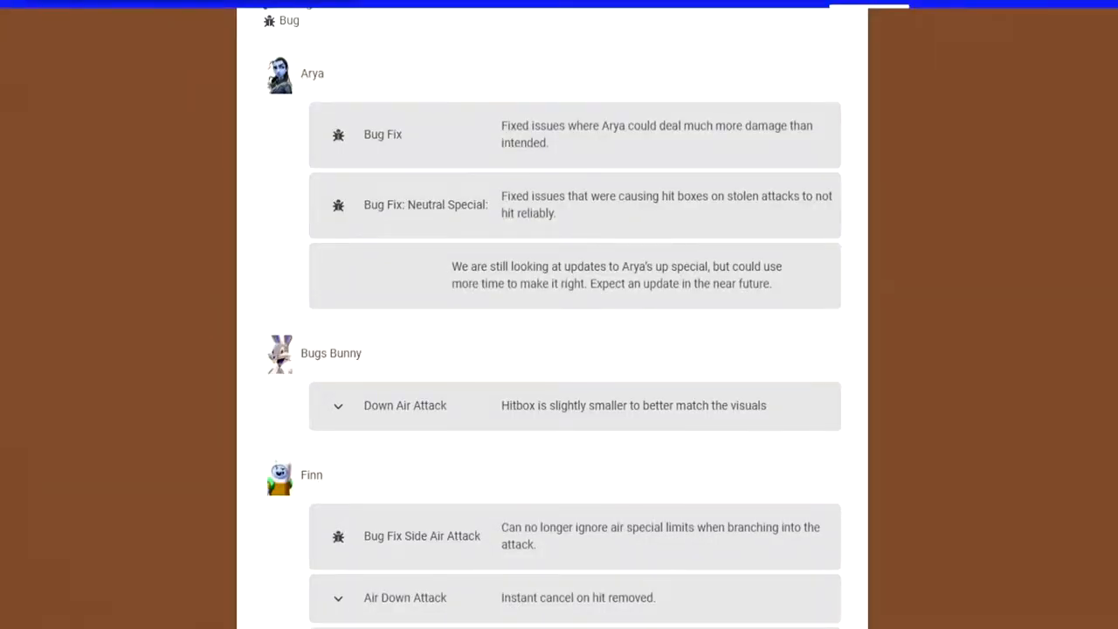
{"action": "scroll", "scroll_direction": "down", "scroll_amount": 3}
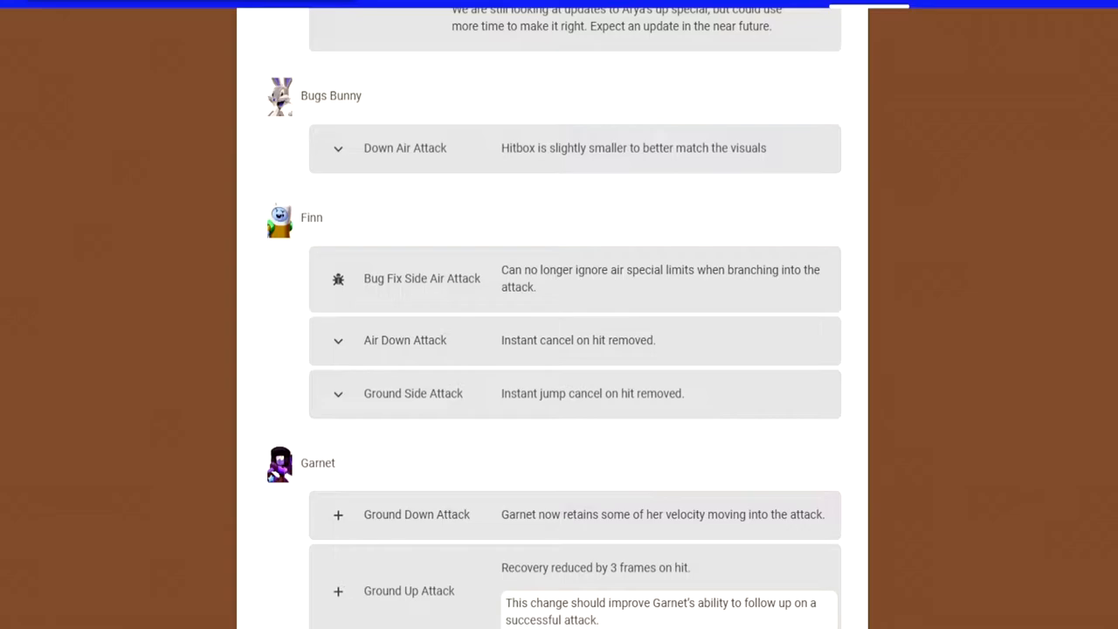
{"action": "scroll", "scroll_direction": "down", "scroll_amount": 3}
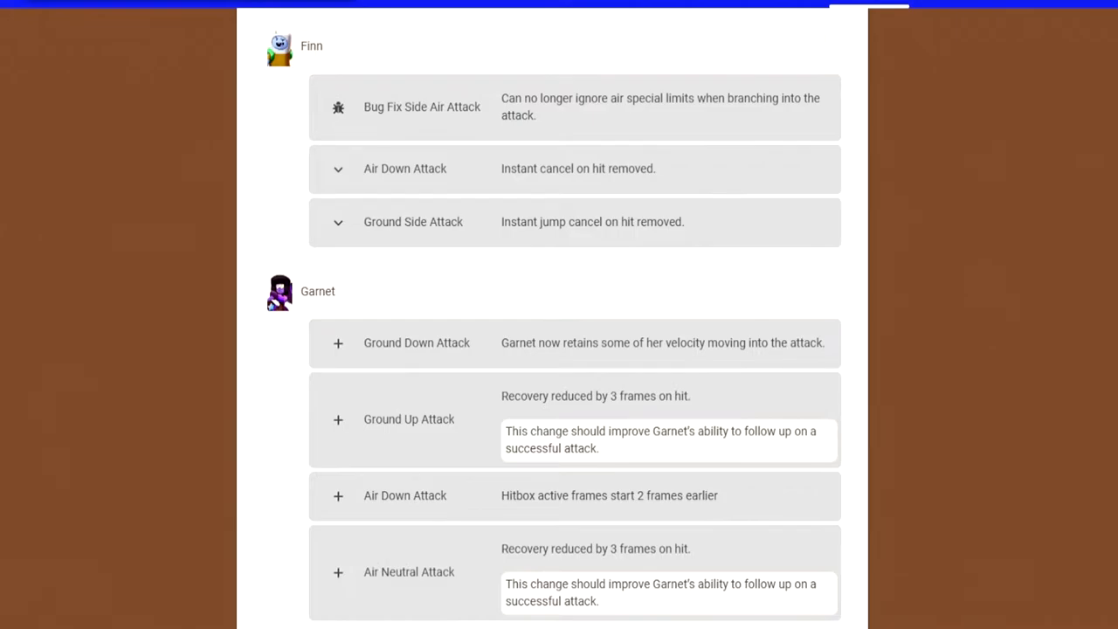
{"action": "scroll", "scroll_direction": "down", "scroll_amount": 3}
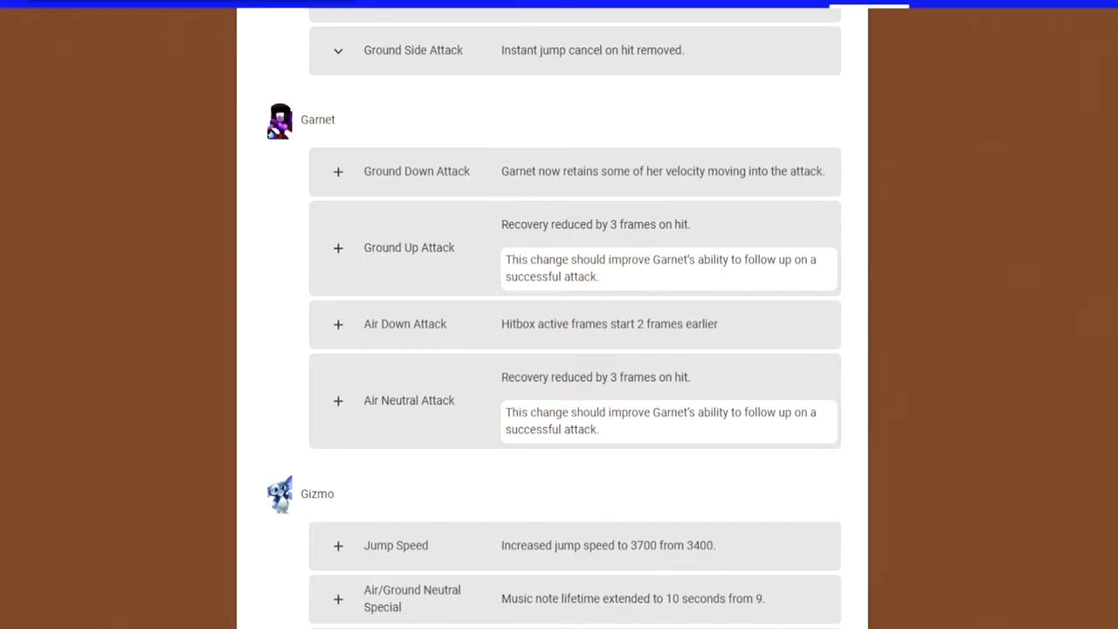
{"action": "scroll", "scroll_direction": "down", "scroll_amount": 3}
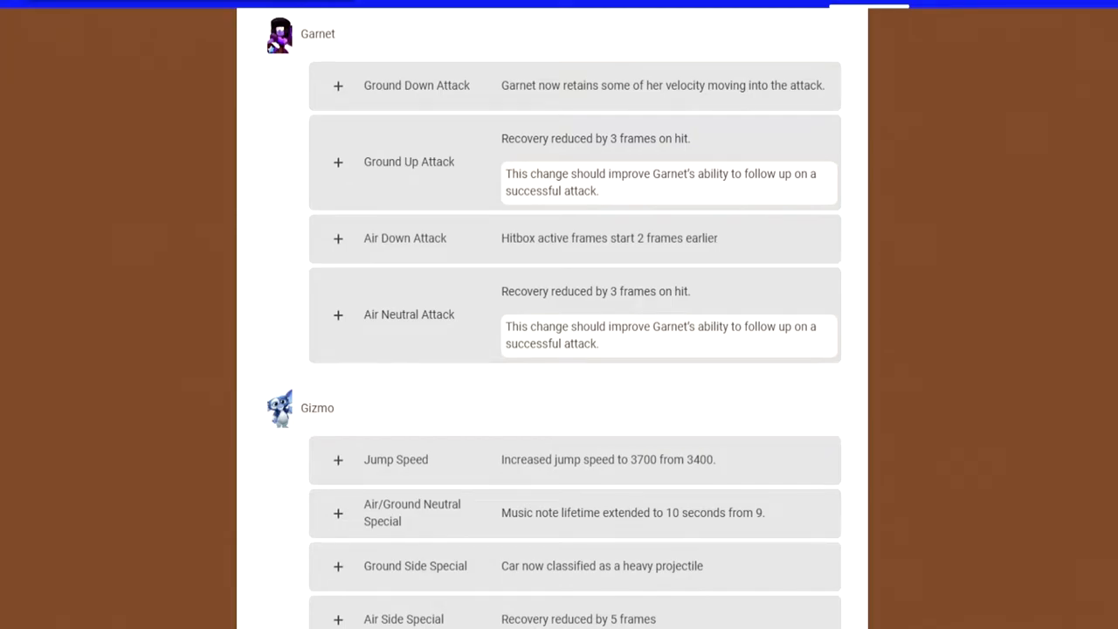
{"action": "scroll", "scroll_direction": "down", "scroll_amount": 3}
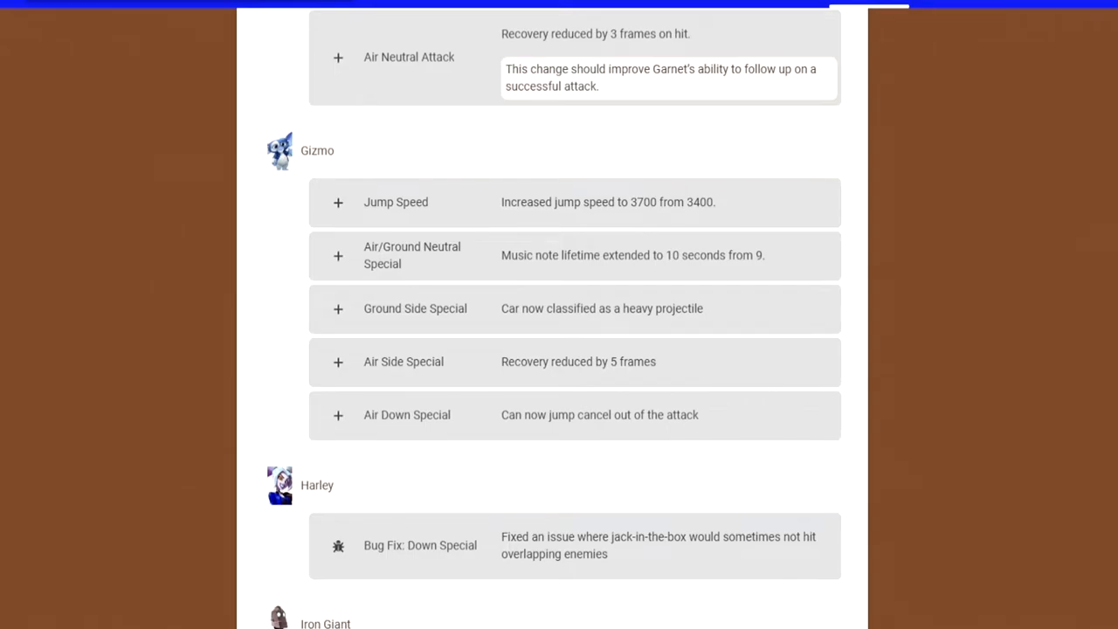
{"action": "scroll", "scroll_direction": "down", "scroll_amount": 3}
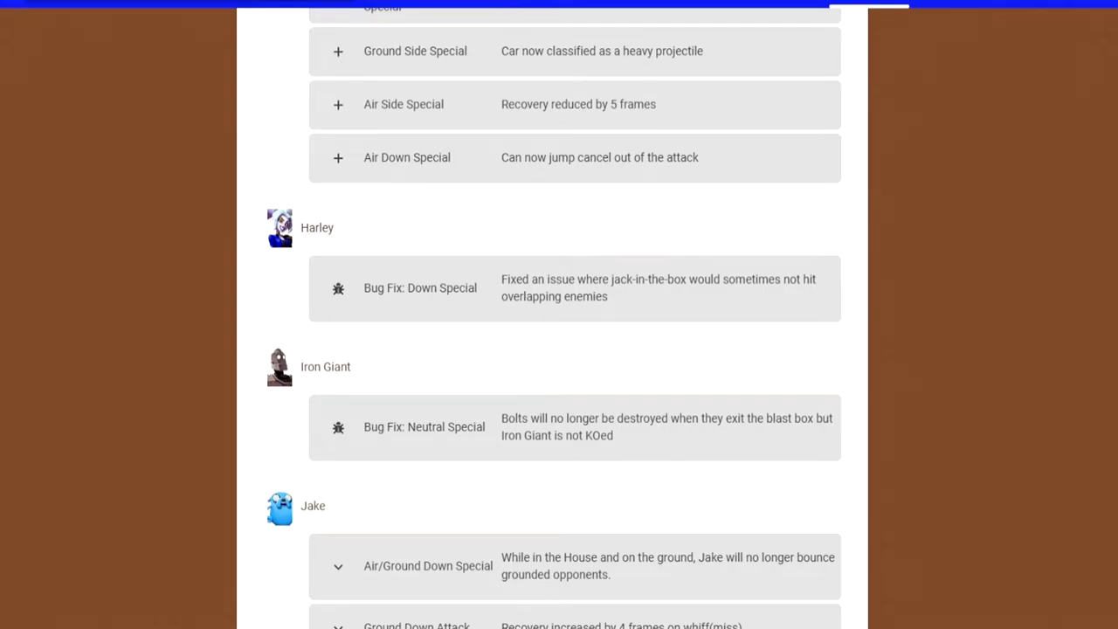
{"action": "scroll", "scroll_direction": "down", "scroll_amount": 3}
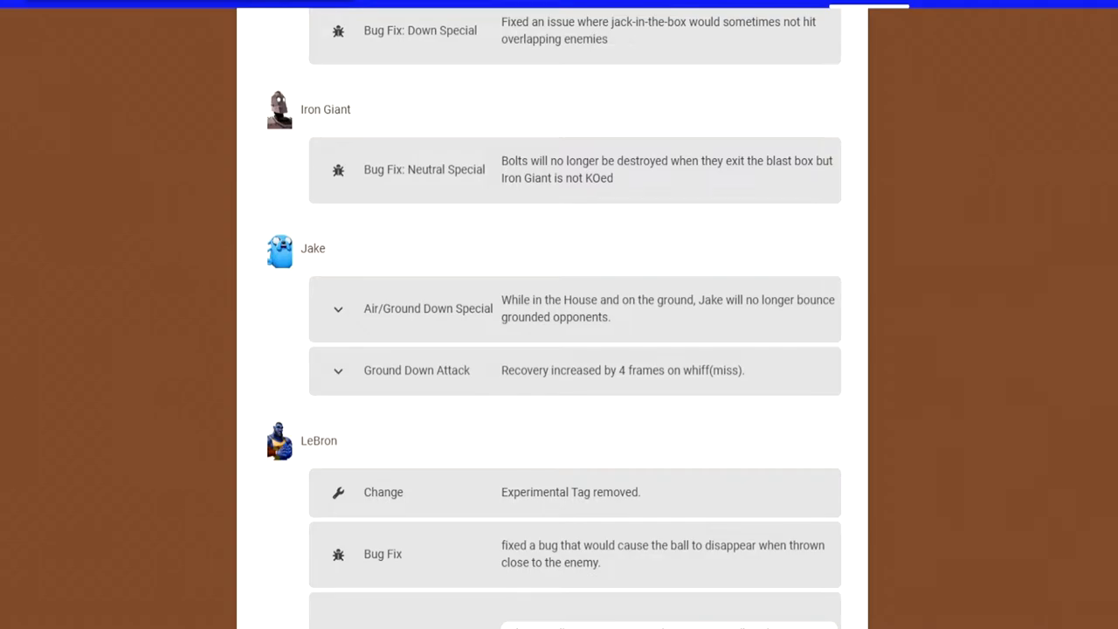
{"action": "scroll", "scroll_direction": "down", "scroll_amount": 3}
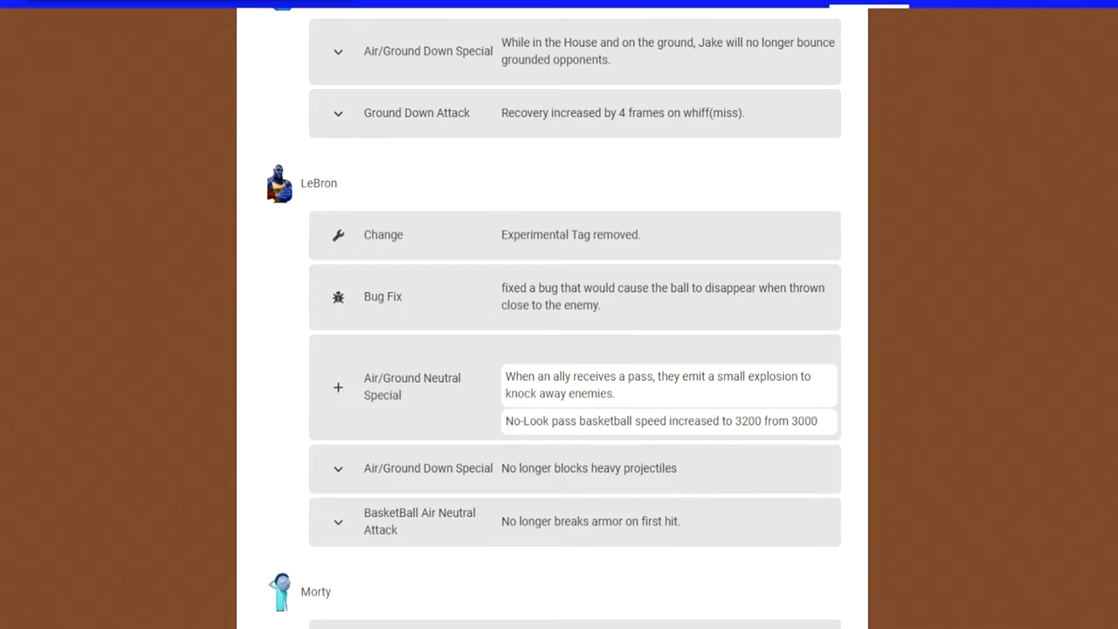
{"action": "scroll", "scroll_direction": "down", "scroll_amount": 3}
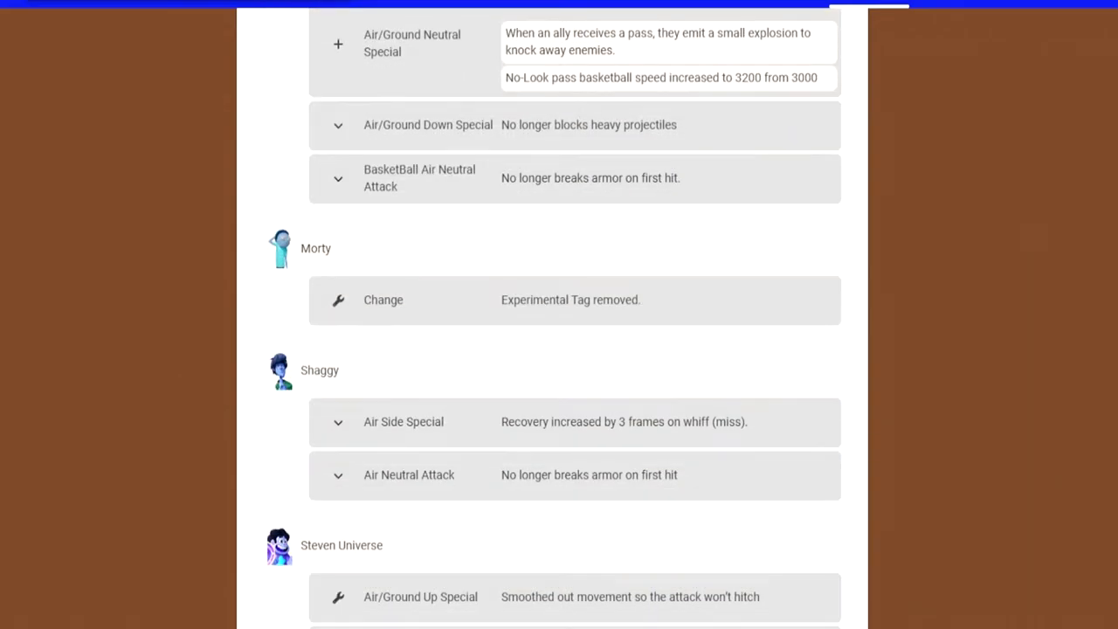
{"action": "scroll", "scroll_direction": "down", "scroll_amount": 3}
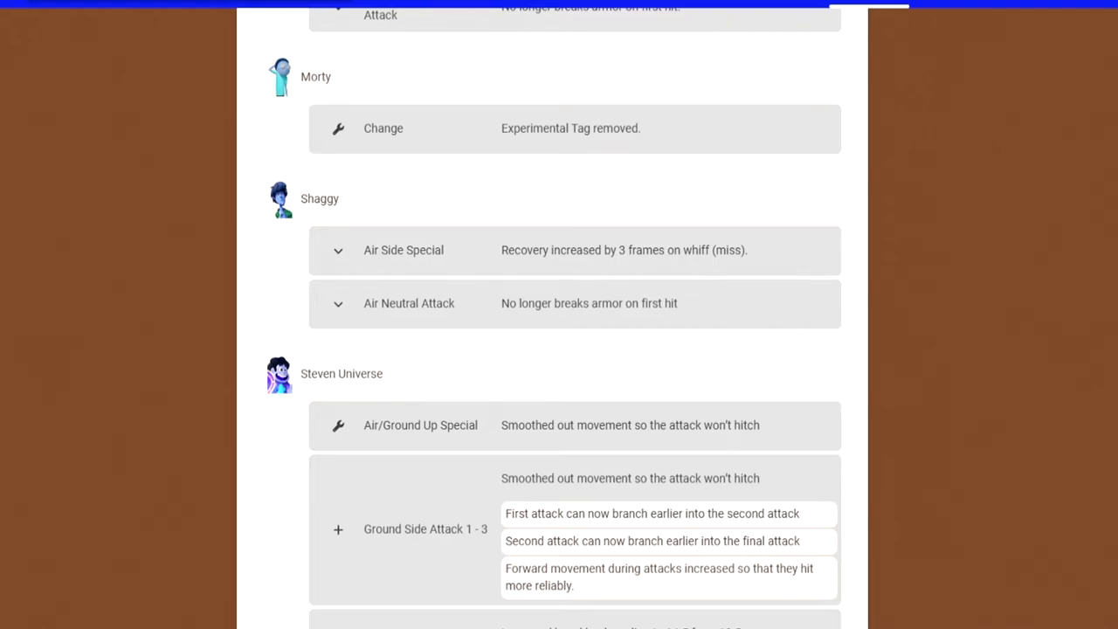
{"action": "scroll", "scroll_direction": "down", "scroll_amount": 3}
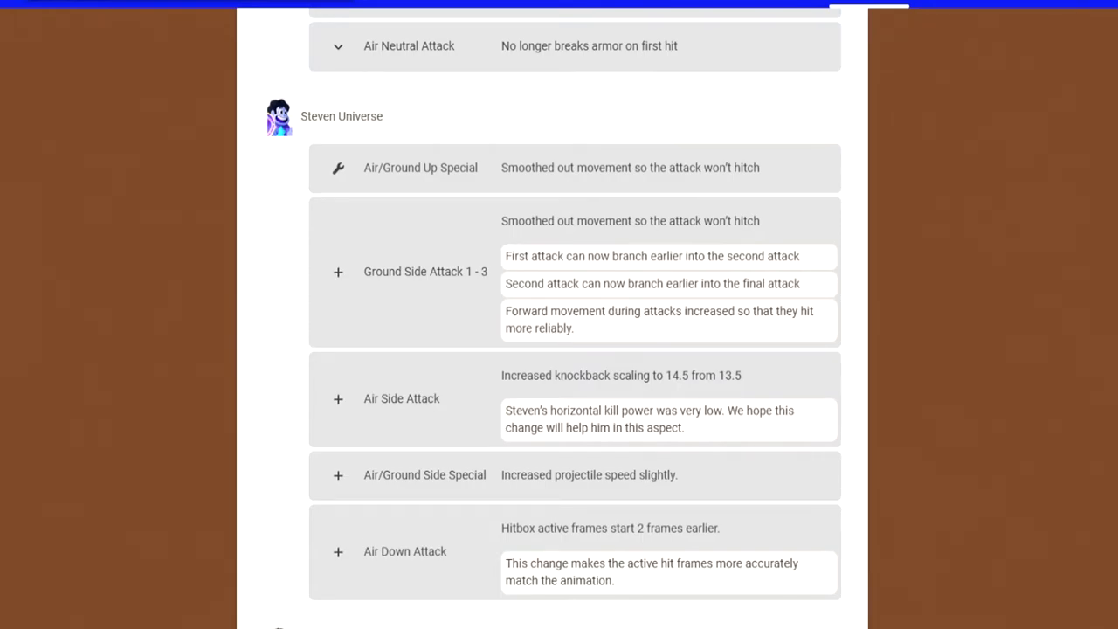
{"action": "scroll", "scroll_direction": "down", "scroll_amount": 3}
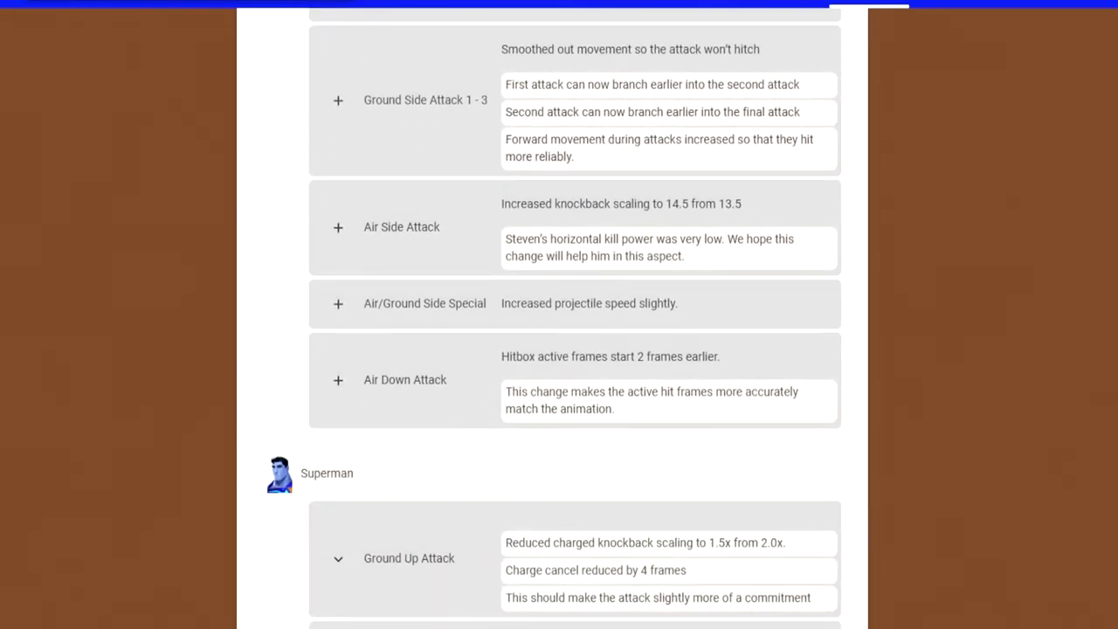
{"action": "scroll", "scroll_direction": "down", "scroll_amount": 3}
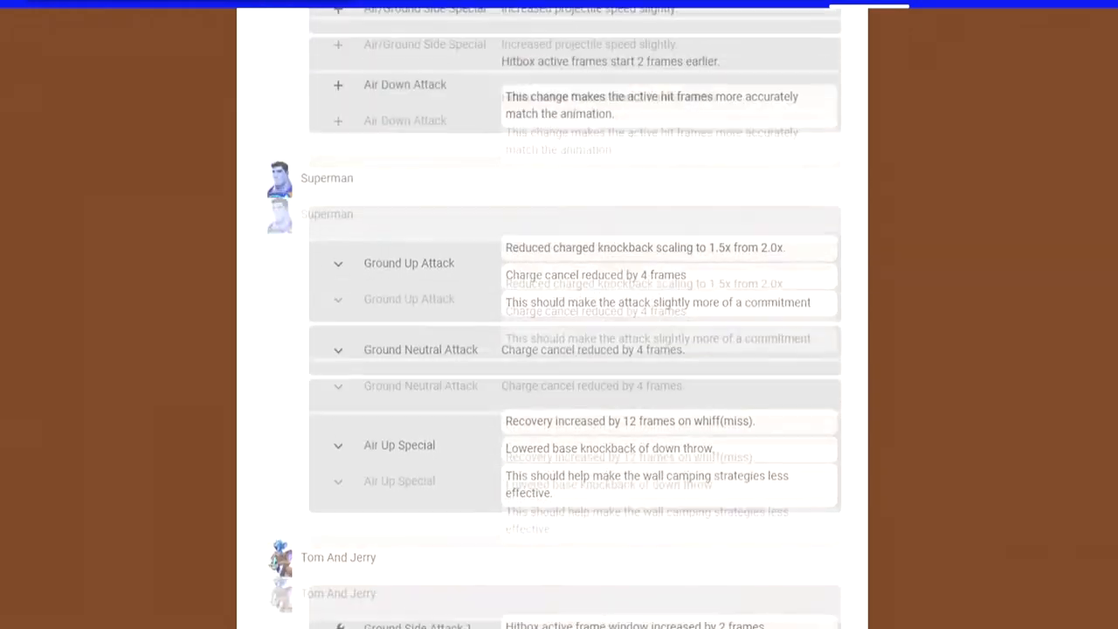
{"action": "scroll", "scroll_direction": "down", "scroll_amount": 3}
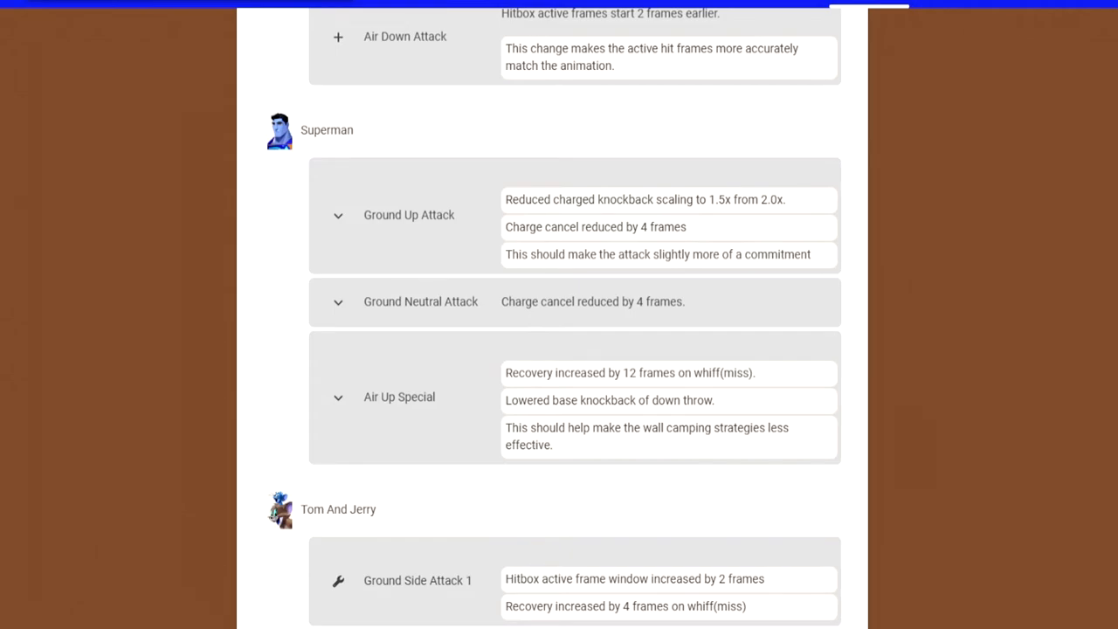
{"action": "scroll", "scroll_direction": "down", "scroll_amount": 3}
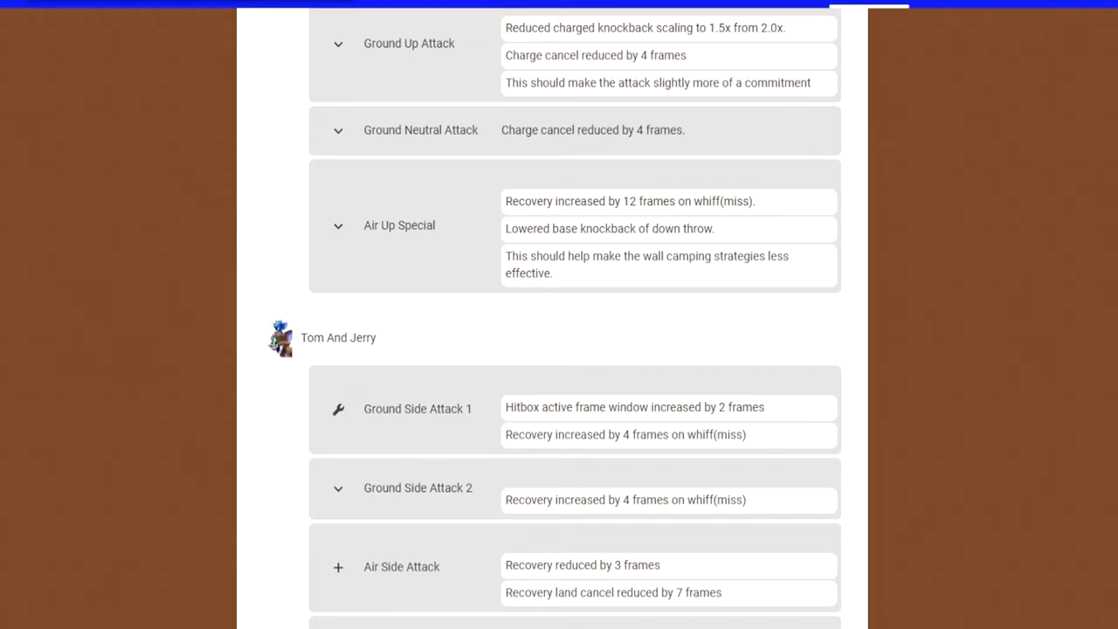
{"action": "scroll", "scroll_direction": "down", "scroll_amount": 3}
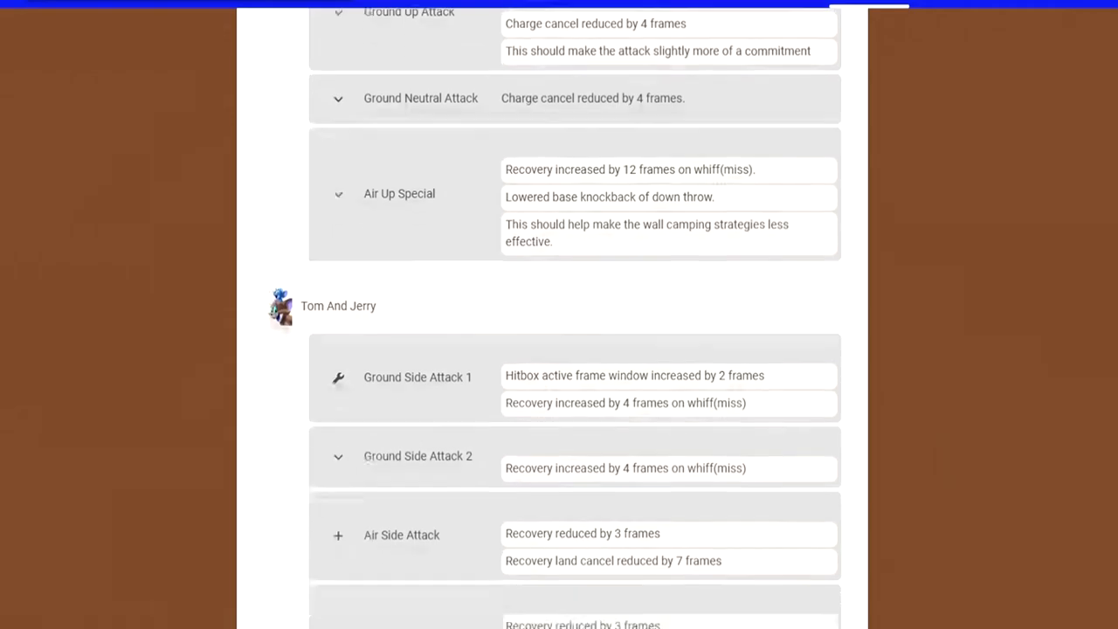
{"action": "scroll", "scroll_direction": "down", "scroll_amount": 3}
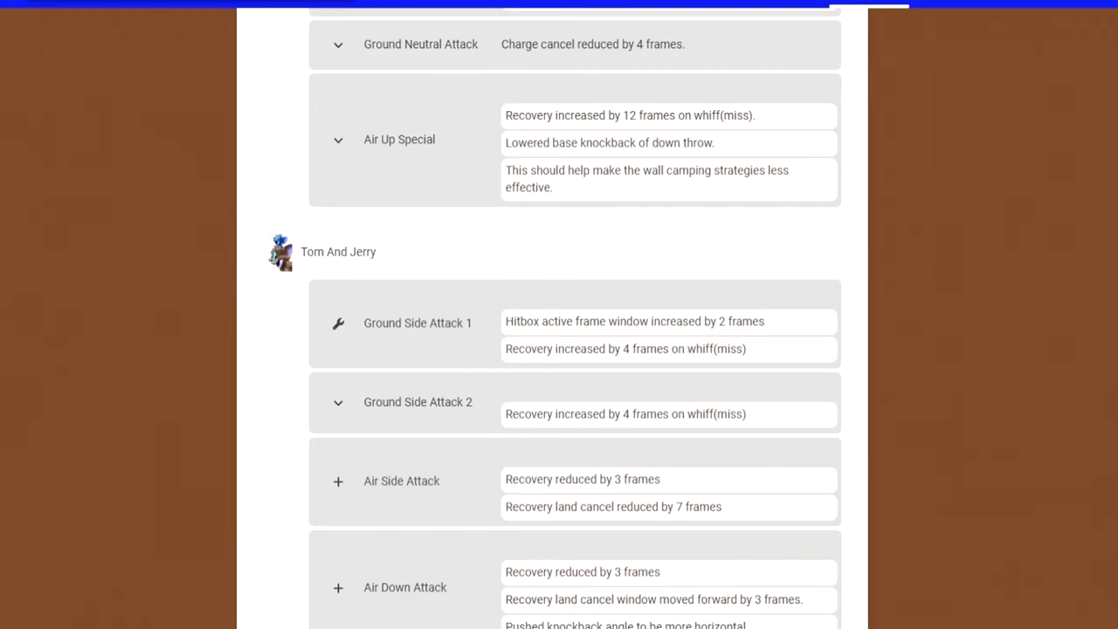
{"action": "scroll", "scroll_direction": "down", "scroll_amount": 3}
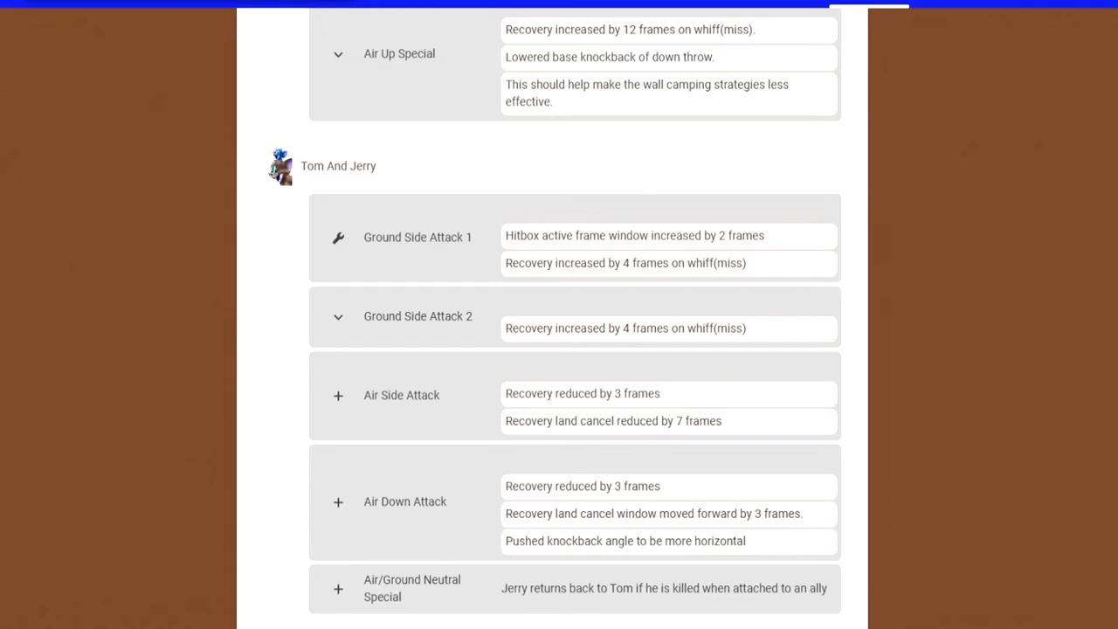
{"action": "scroll", "scroll_direction": "down", "scroll_amount": 3}
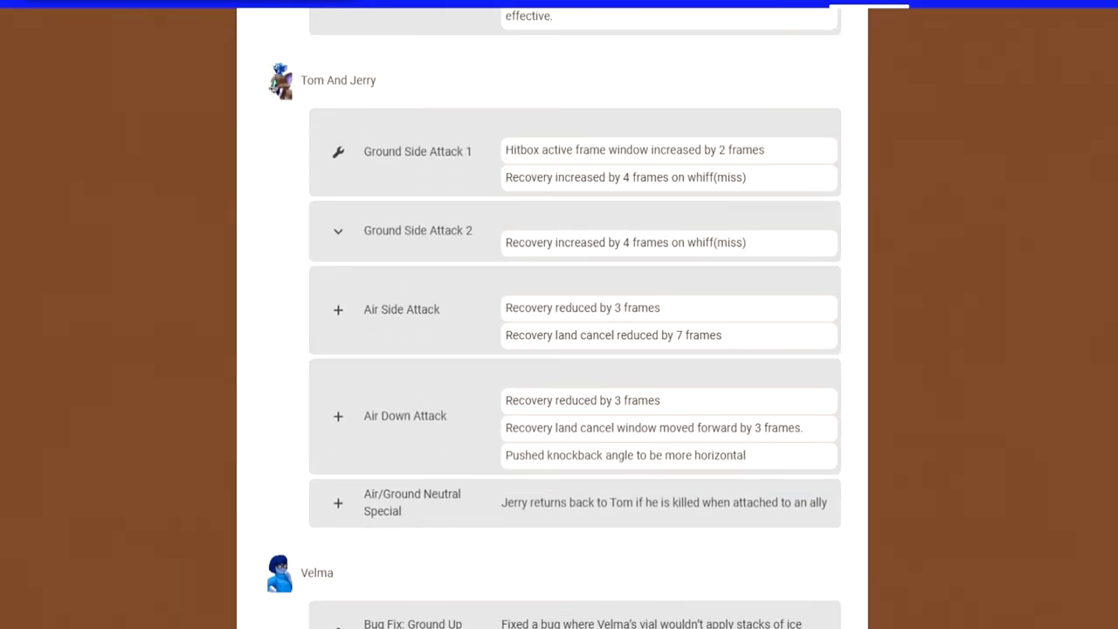
{"action": "scroll", "scroll_direction": "down", "scroll_amount": 3}
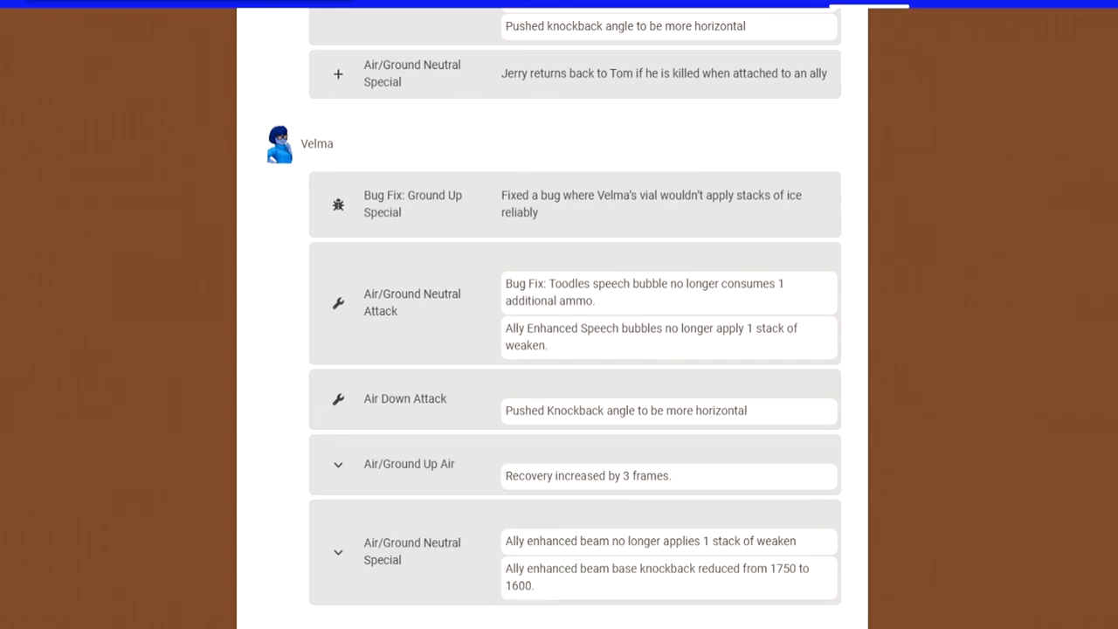
{"action": "scroll", "scroll_direction": "down", "scroll_amount": 3}
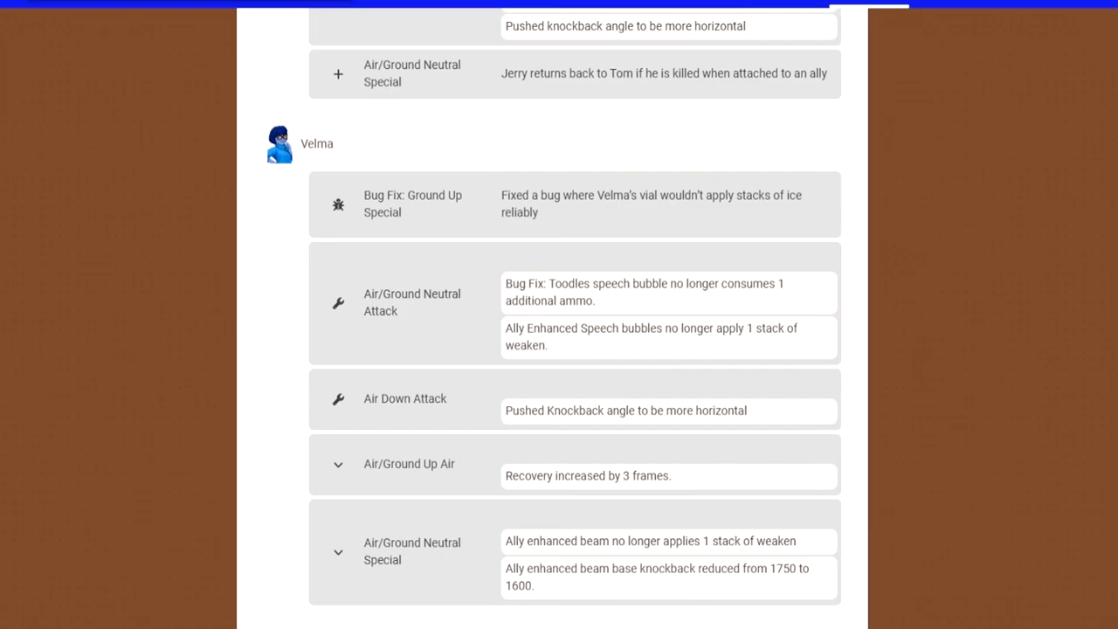
{"action": "scroll", "scroll_direction": "down", "scroll_amount": 3}
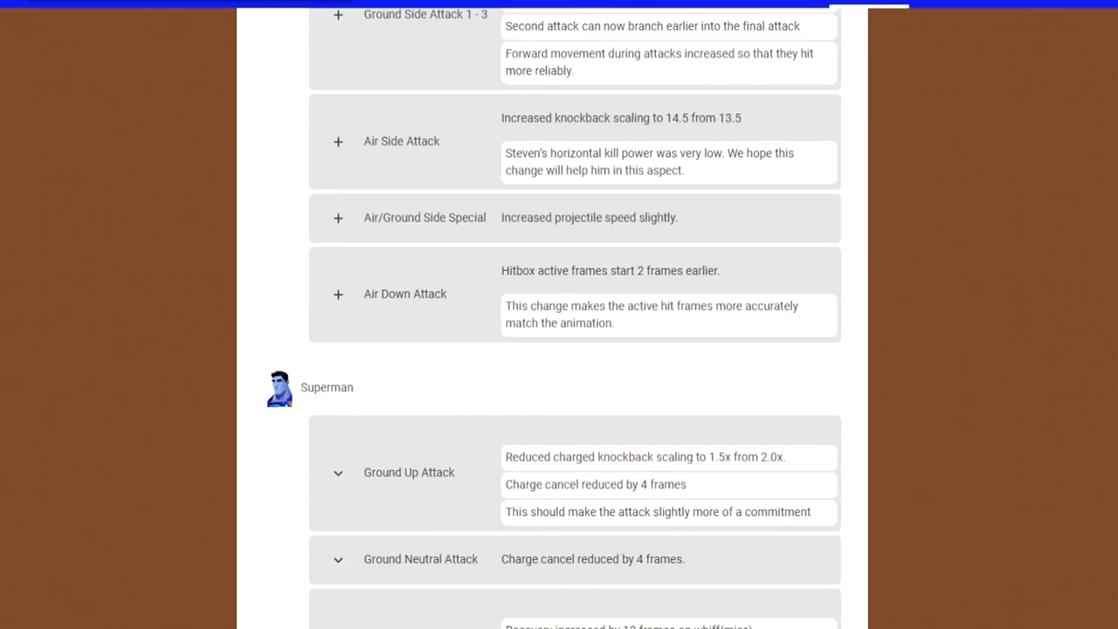
{"action": "scroll", "scroll_direction": "down", "scroll_amount": 3}
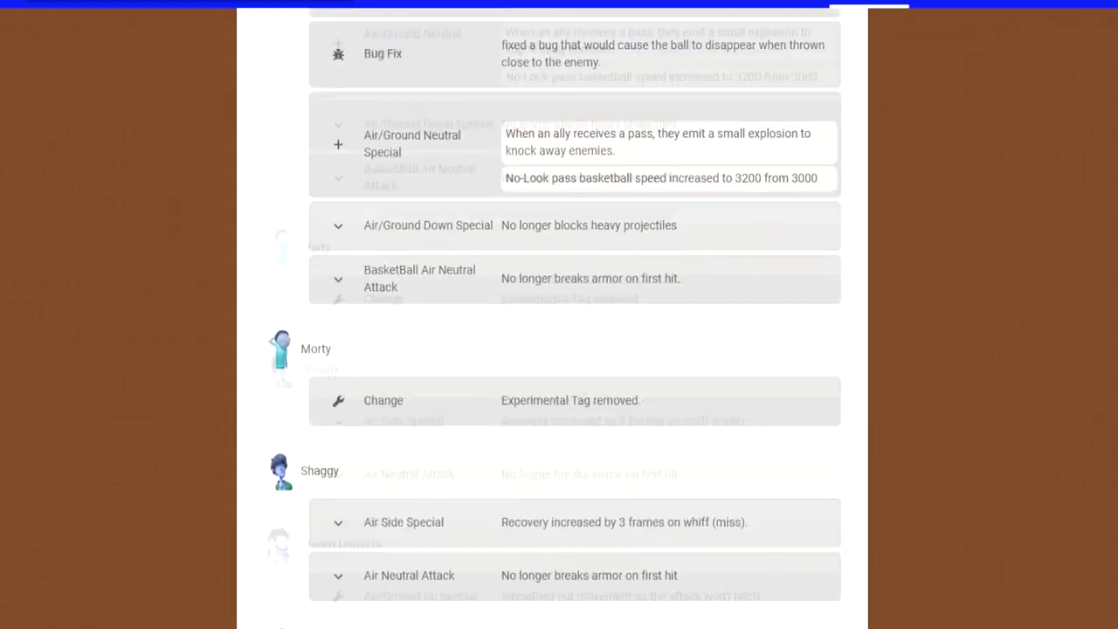
{"action": "scroll", "scroll_direction": "down", "scroll_amount": 3}
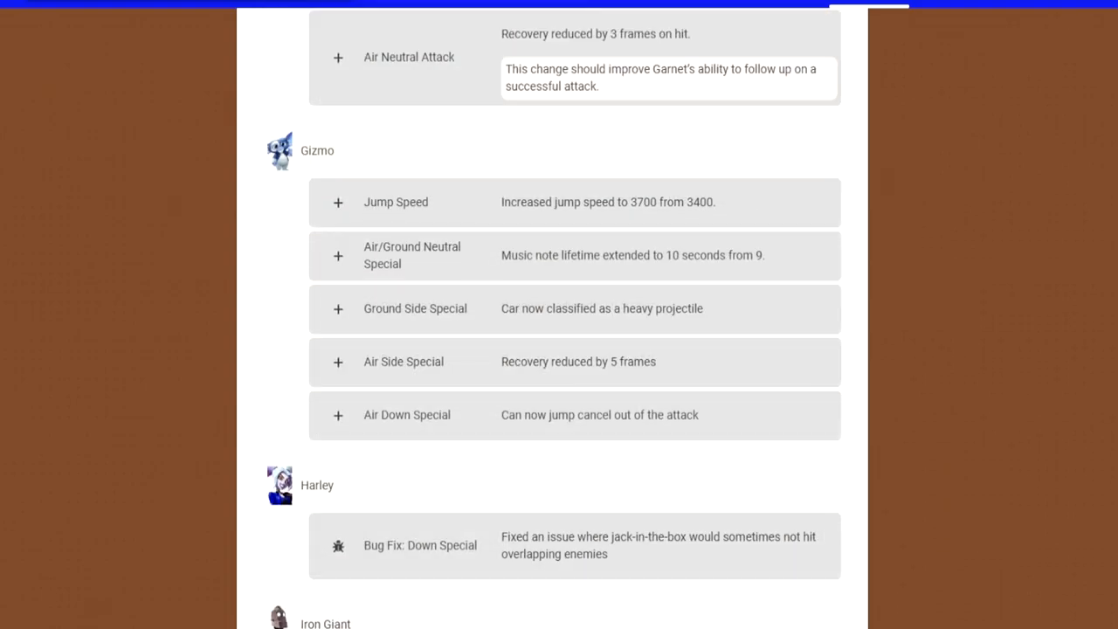
{"action": "scroll", "scroll_direction": "up", "scroll_amount": 3}
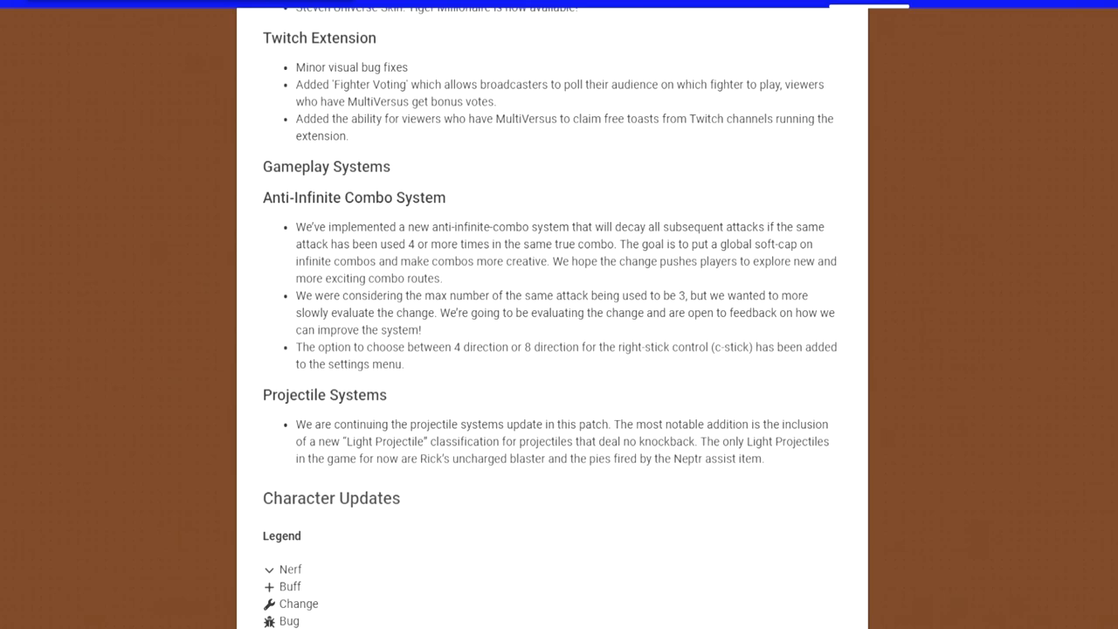
{"action": "scroll", "scroll_direction": "down", "scroll_amount": 3}
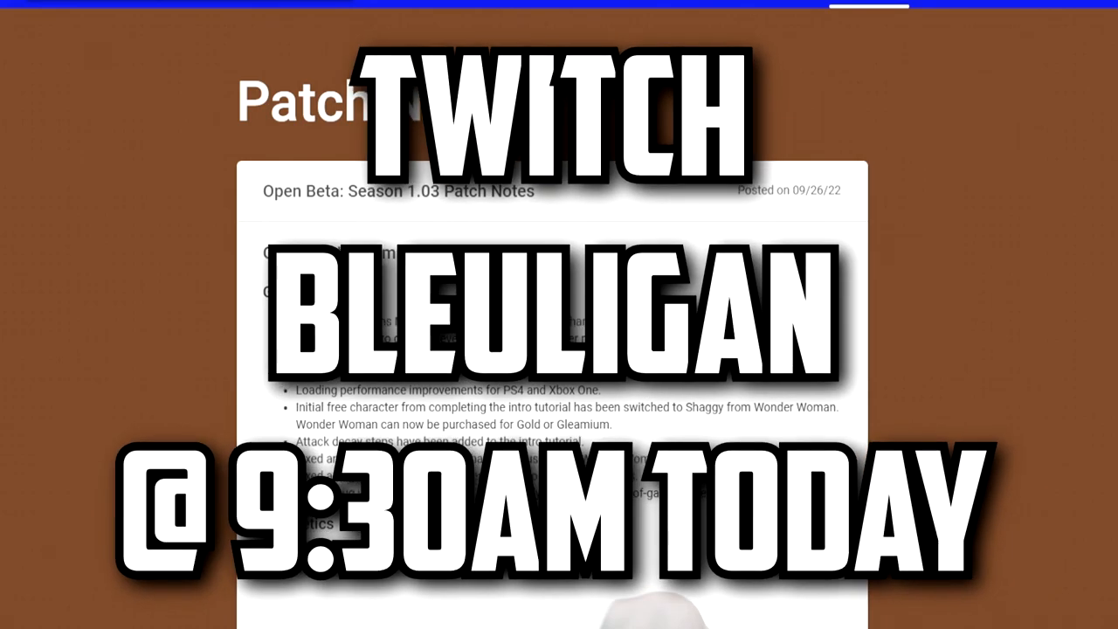
{"action": "scroll", "scroll_direction": "down", "scroll_amount": 3}
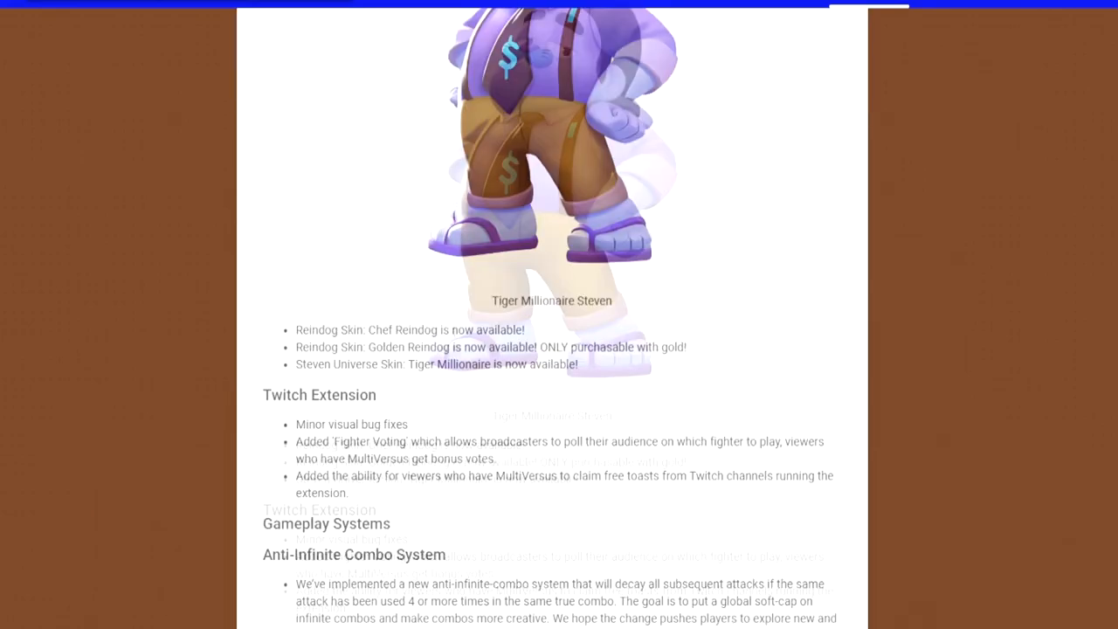
{"action": "scroll", "scroll_direction": "down", "scroll_amount": 3}
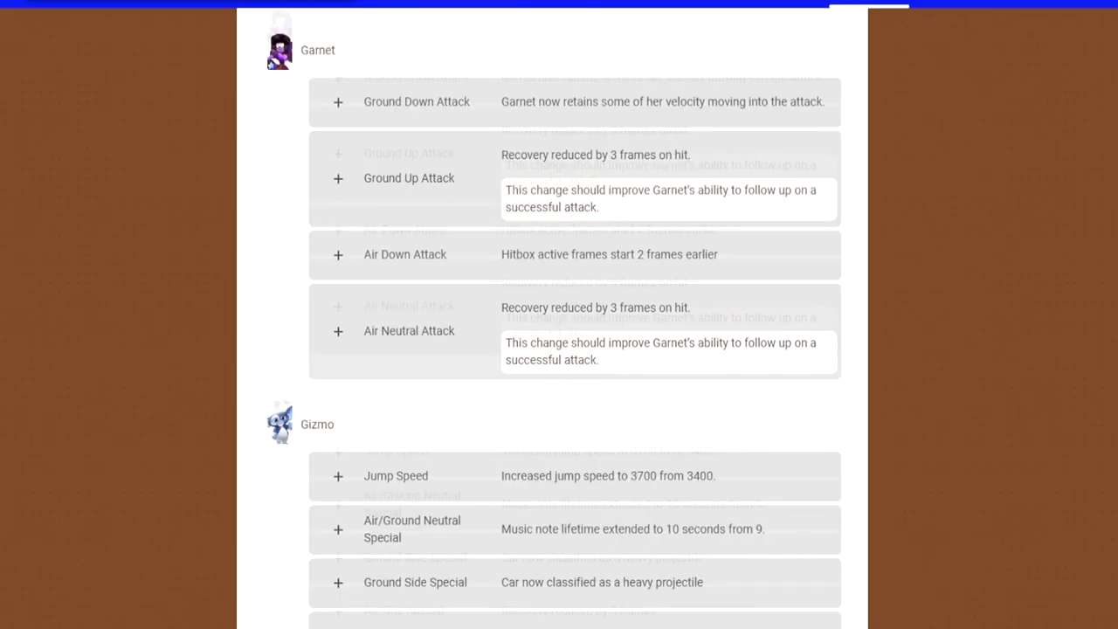
{"action": "scroll", "scroll_direction": "down", "scroll_amount": 3}
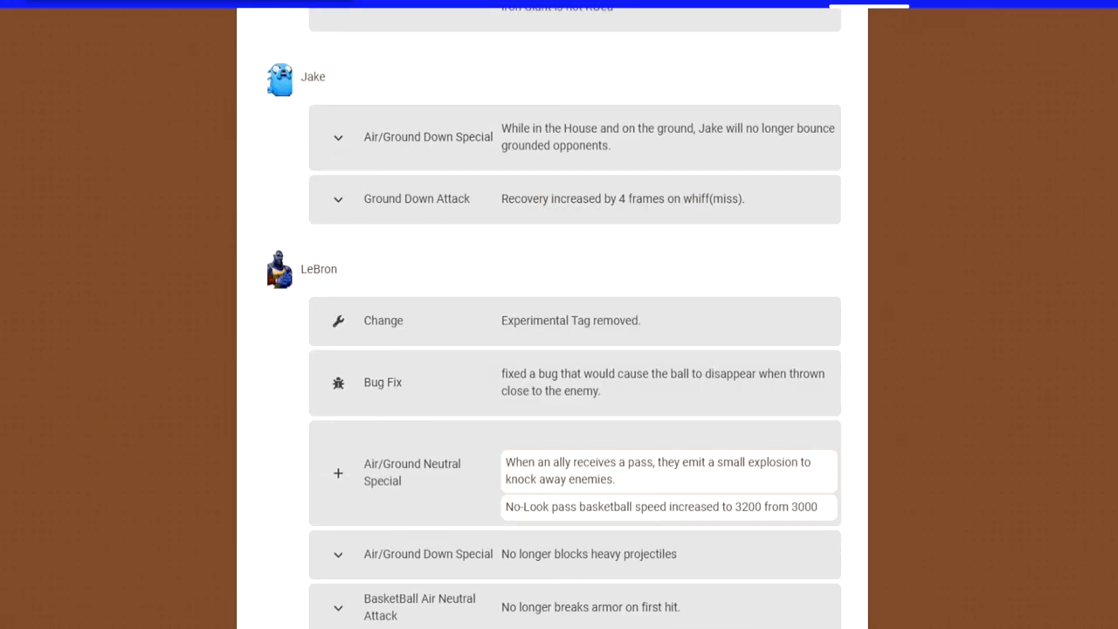
{"action": "scroll", "scroll_direction": "down", "scroll_amount": 3}
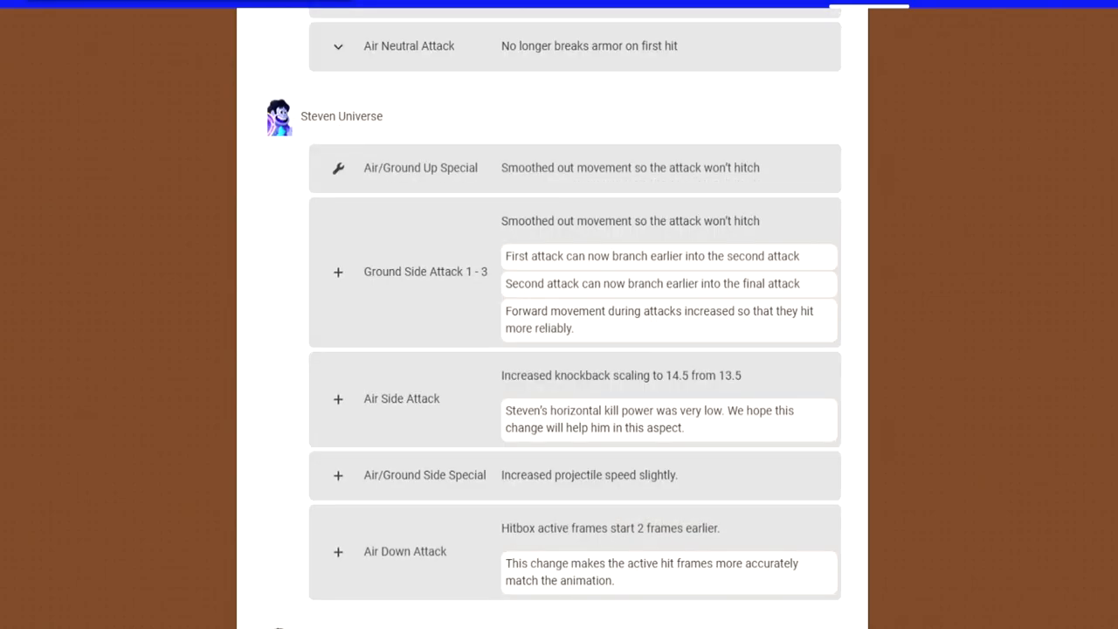
{"action": "scroll", "scroll_direction": "down", "scroll_amount": 3}
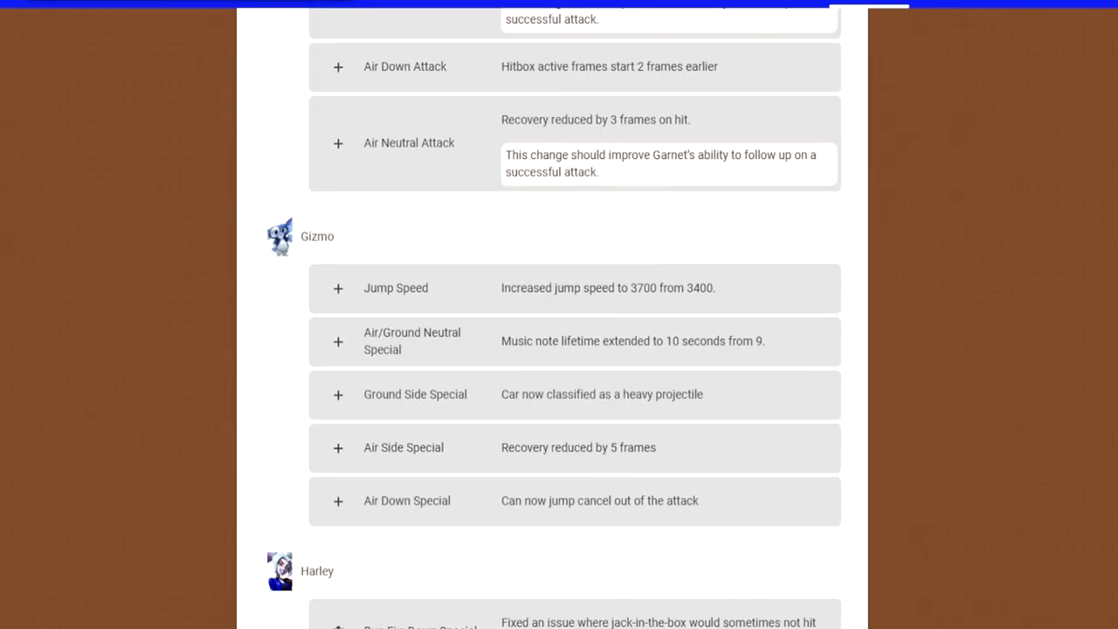